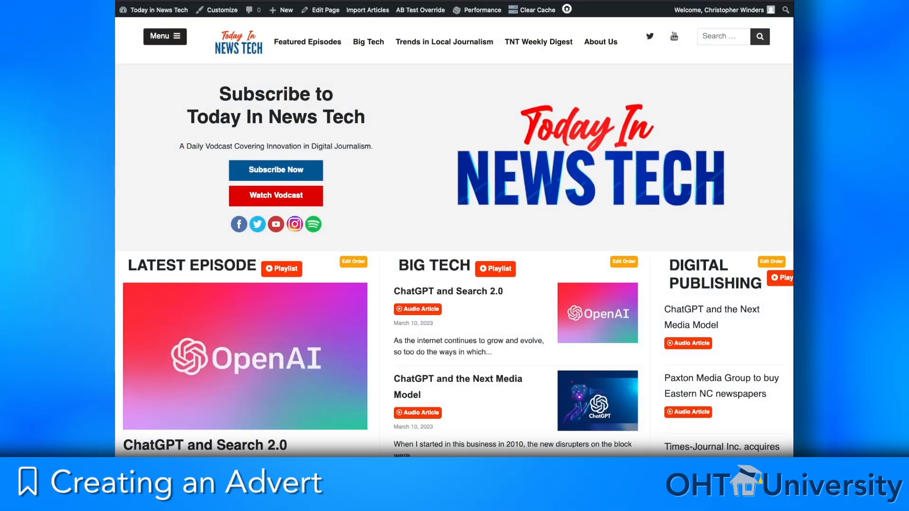
Go from the public site to the WordPress admin dashboard via the admin bar.
{"action": "left_click", "coordinate": [159, 10]}
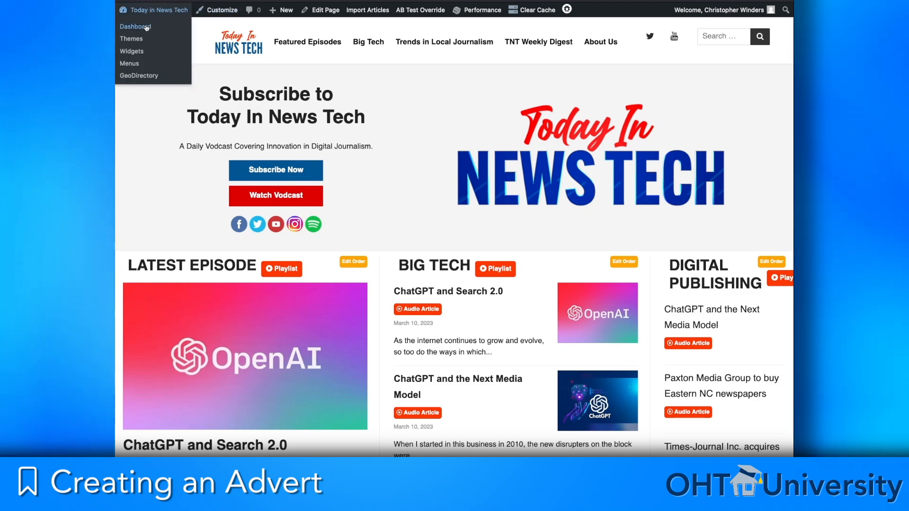
{"action": "left_click", "coordinate": [135, 26]}
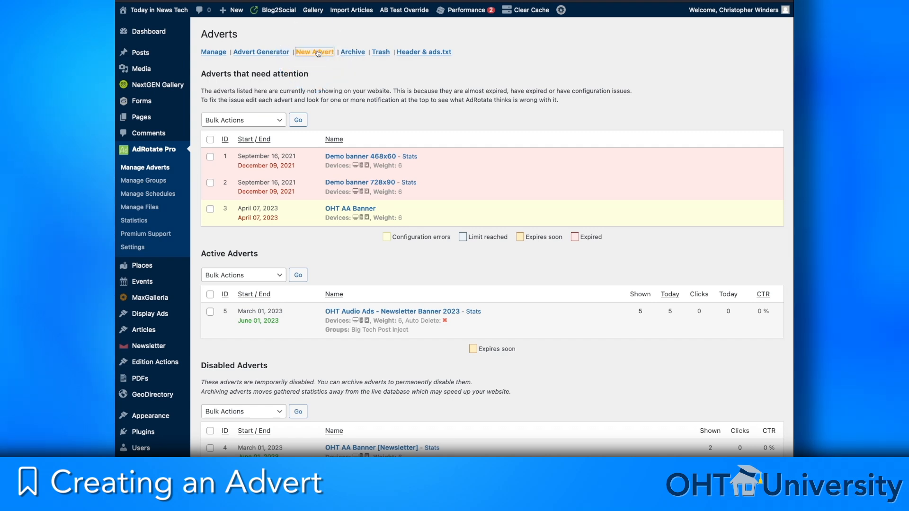
Create a new advert named 'OHT Audio Articles Spring 2023 - 4/7/2023 - Banner'.
{"action": "left_click", "coordinate": [315, 52]}
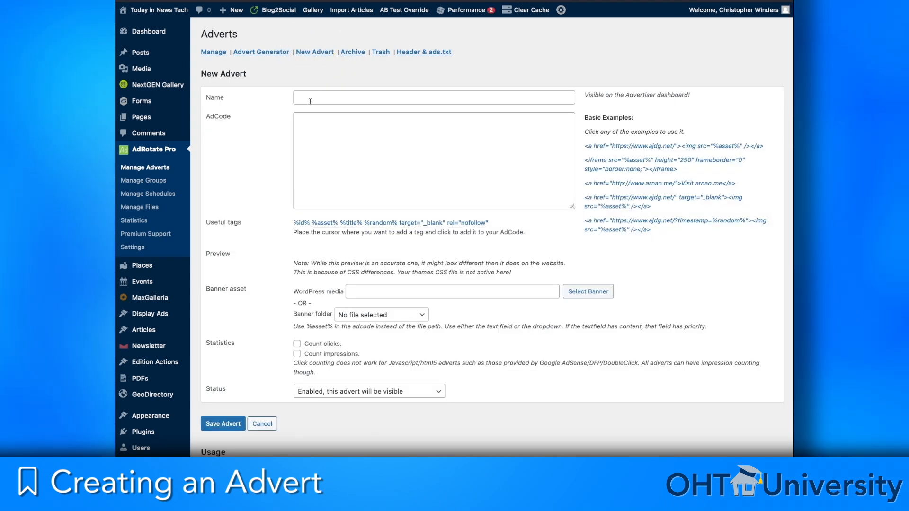
{"action": "left_click", "coordinate": [434, 97]}
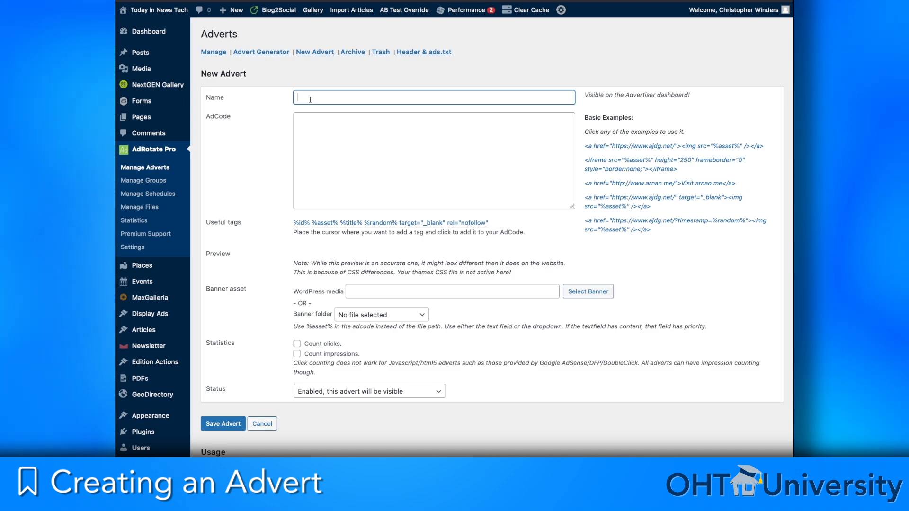
{"action": "type", "text": "OHT Audio"}
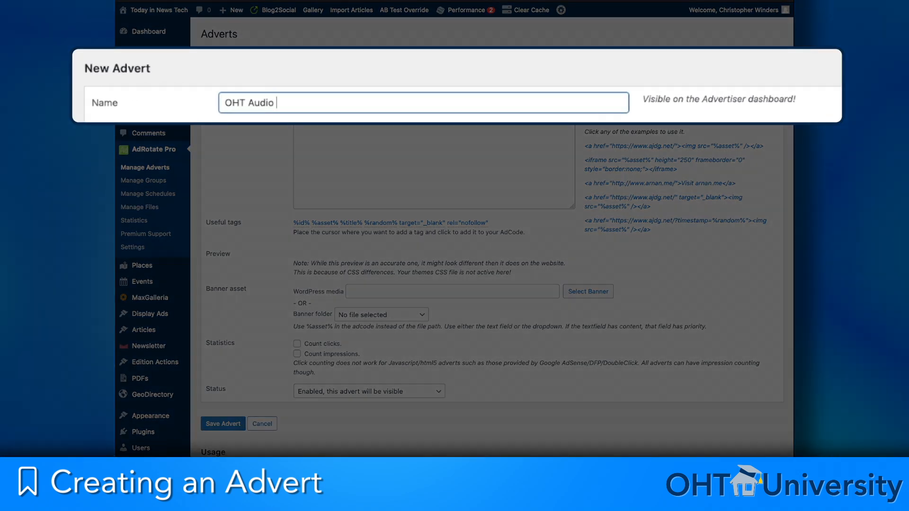
{"action": "type", "text": "Articles Spring"}
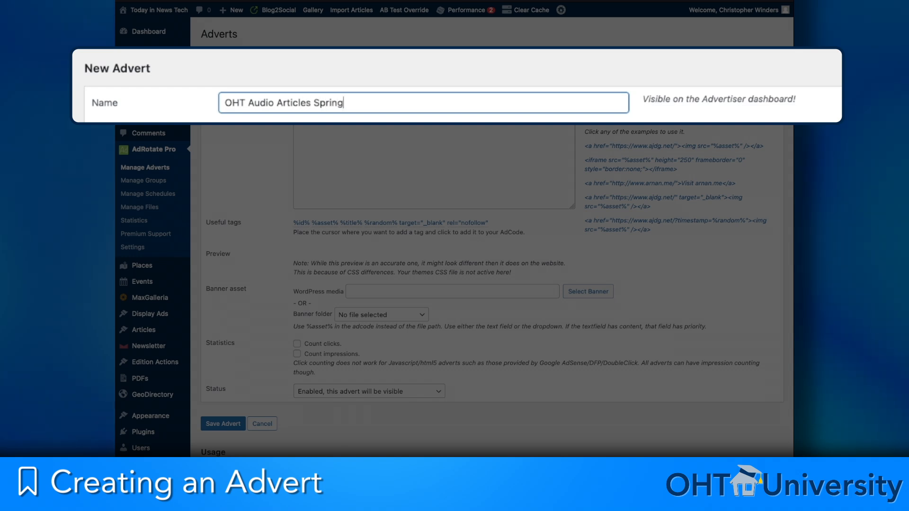
{"action": "type", "text": "2023"}
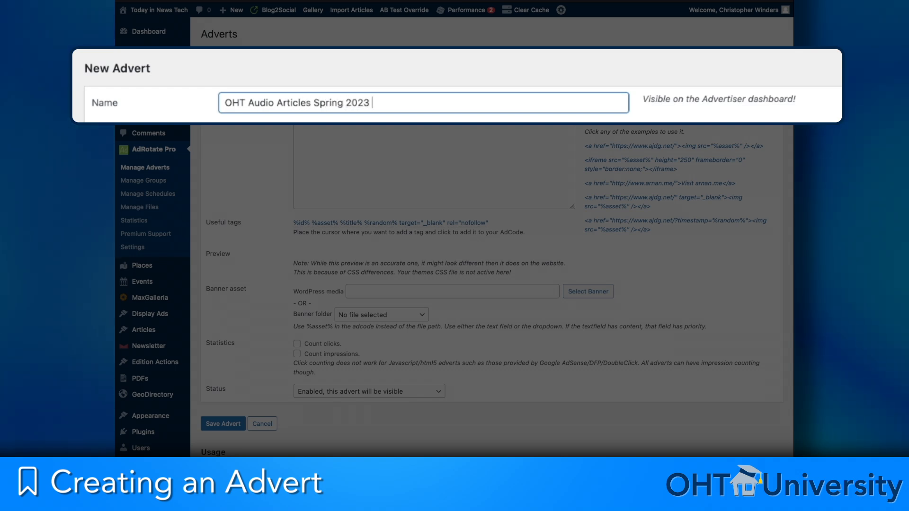
{"action": "type", "text": "- 4/"}
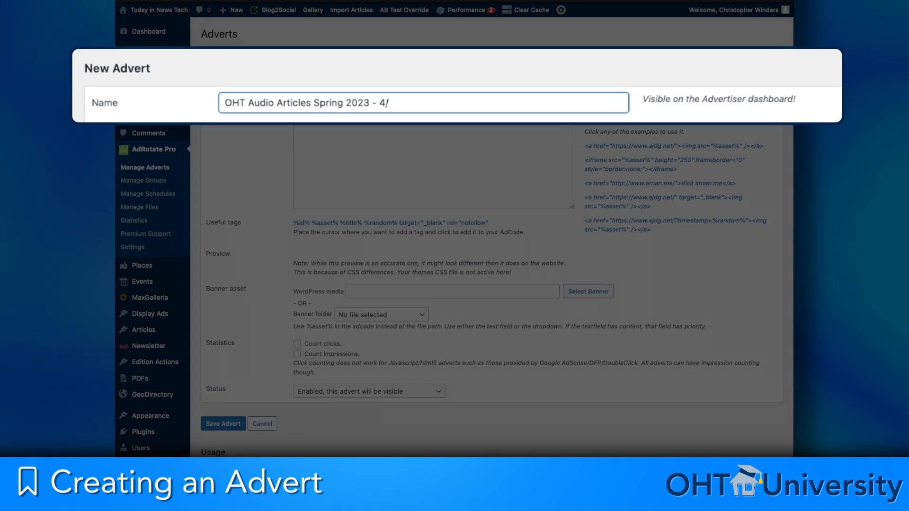
{"action": "type", "text": "7/2023 -"}
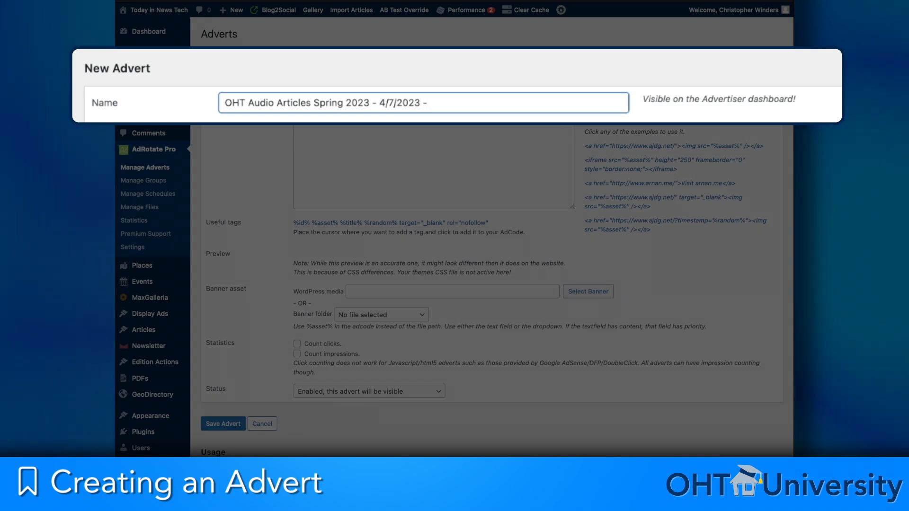
{"action": "type", "text": "Banner"}
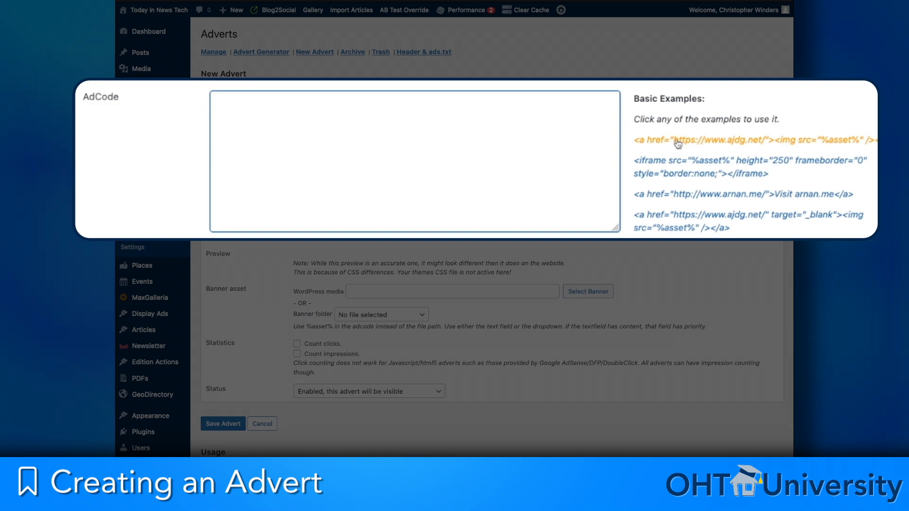
Insert the basic image-link example as ad code and select its example URL.
{"action": "left_click", "coordinate": [753, 141]}
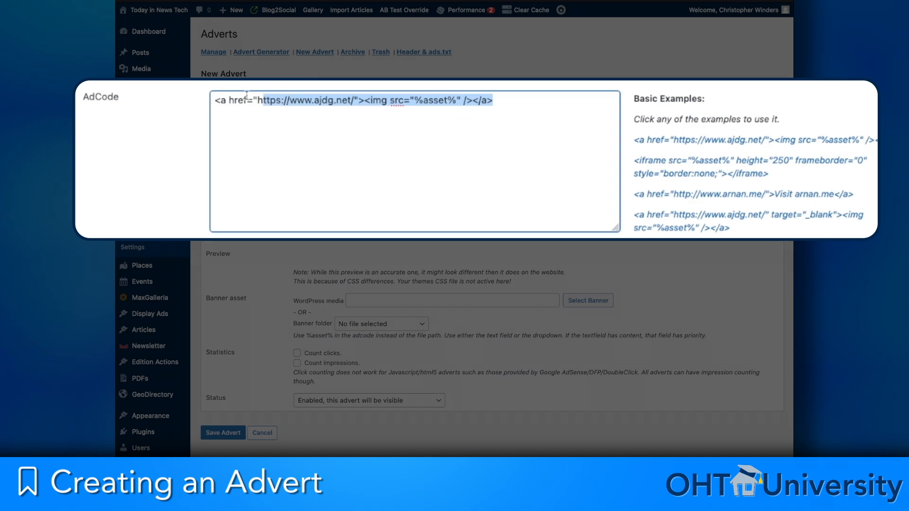
{"action": "left_click", "coordinate": [349, 100]}
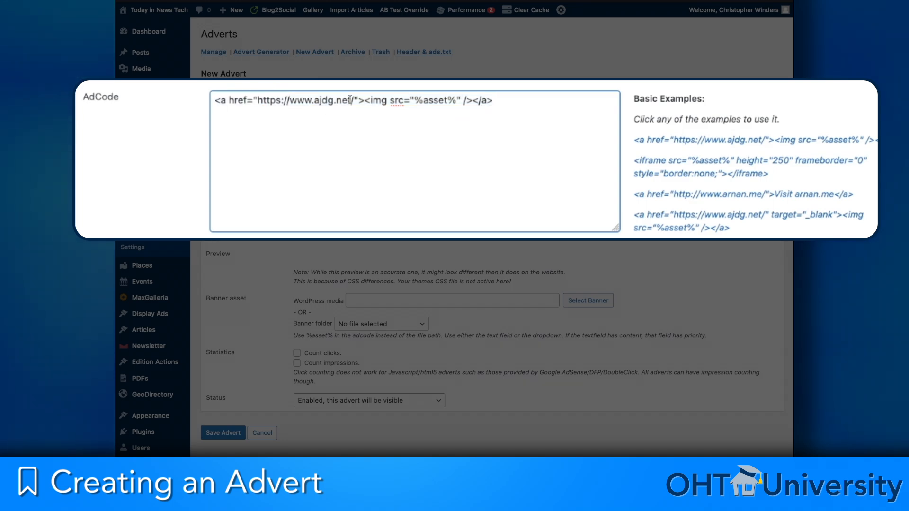
{"action": "double_click", "coordinate": [305, 101]}
{"action": "type", "text": "our-hometown.com/audio-articles-playlists"}
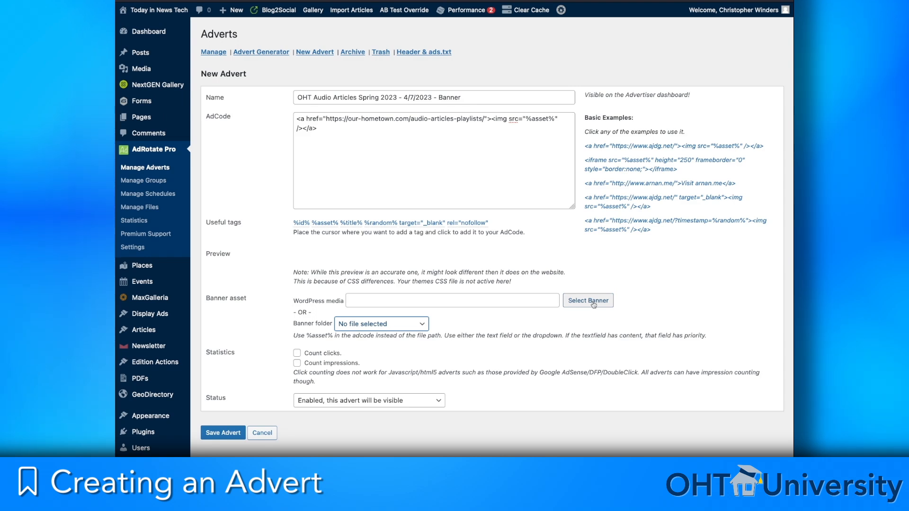
Search the Media Library for 'banner' to pick the BANNER-Wide-Button.png banner.
{"action": "left_click", "coordinate": [587, 300]}
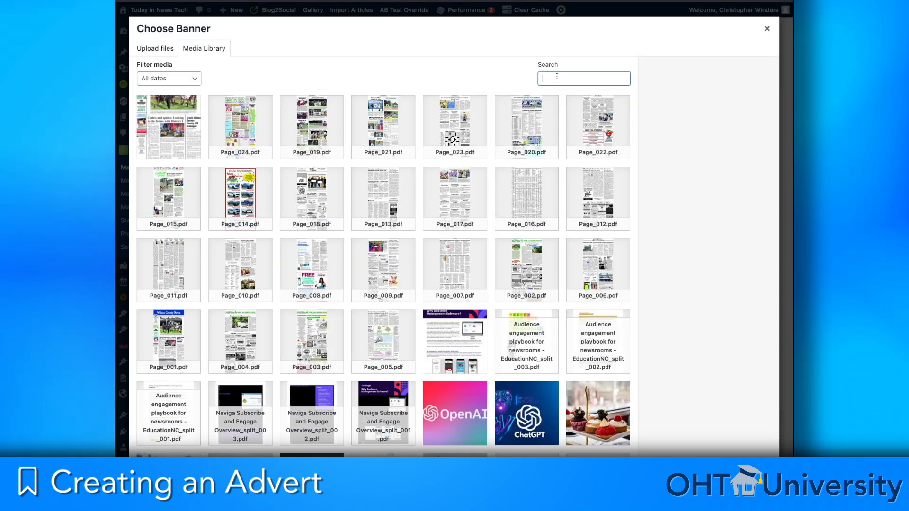
{"action": "type", "text": "banner"}
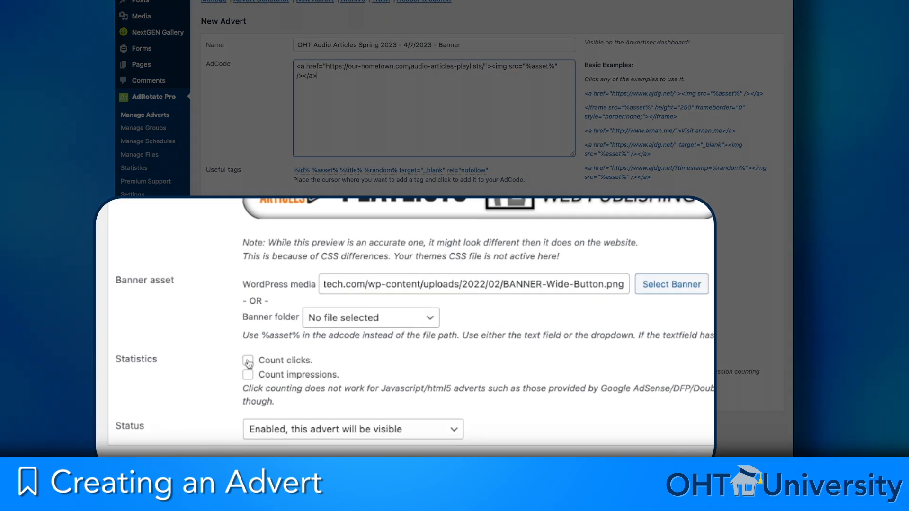
Enable Count clicks and Count impressions under Statistics.
{"action": "left_click", "coordinate": [247, 360]}
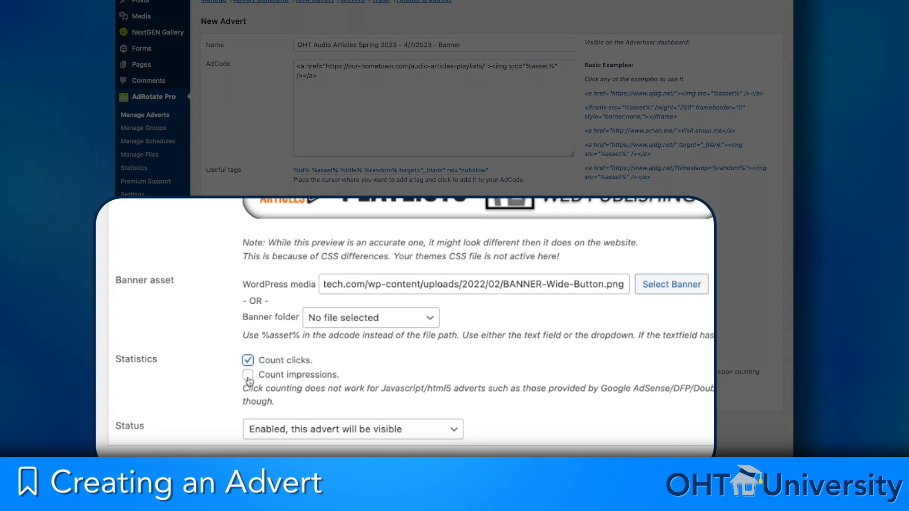
{"action": "left_click", "coordinate": [248, 374]}
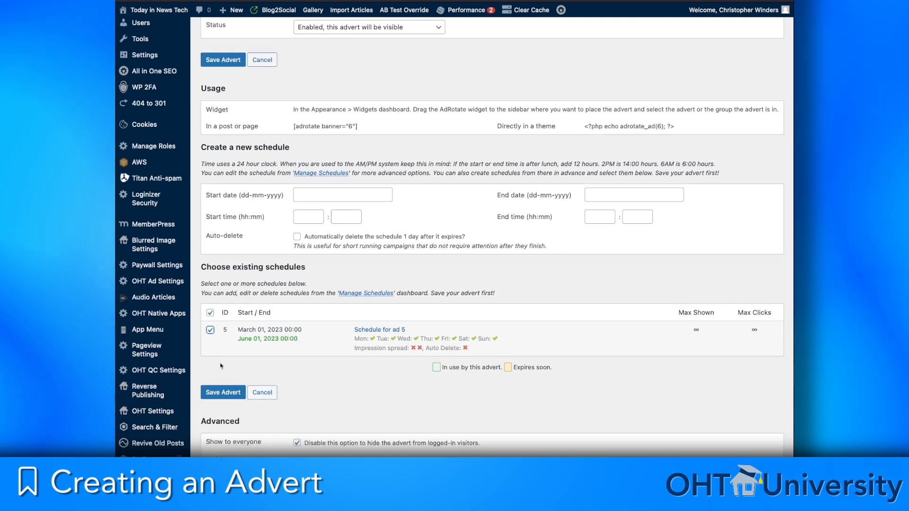
Schedule the advert with start date 07-04-2023 and end date 30 April 2023.
{"action": "type", "text": "07-04-2023"}
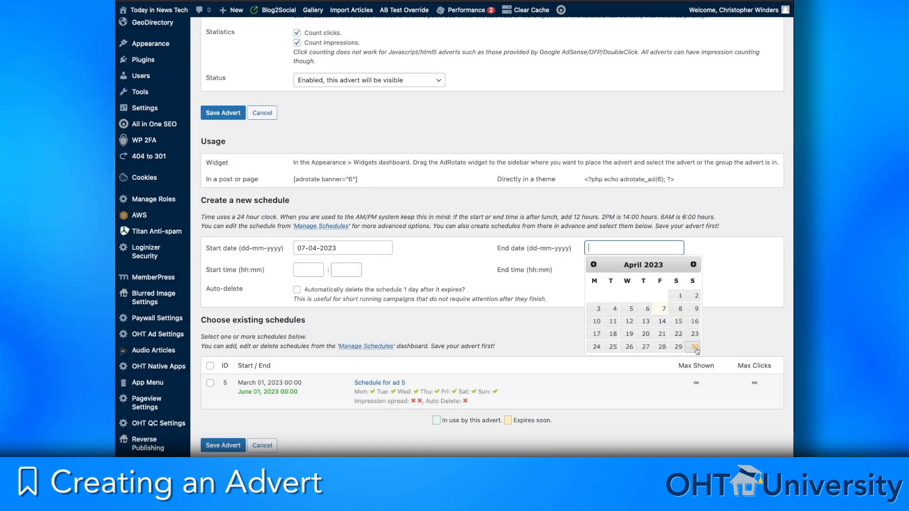
{"action": "left_click", "coordinate": [694, 346]}
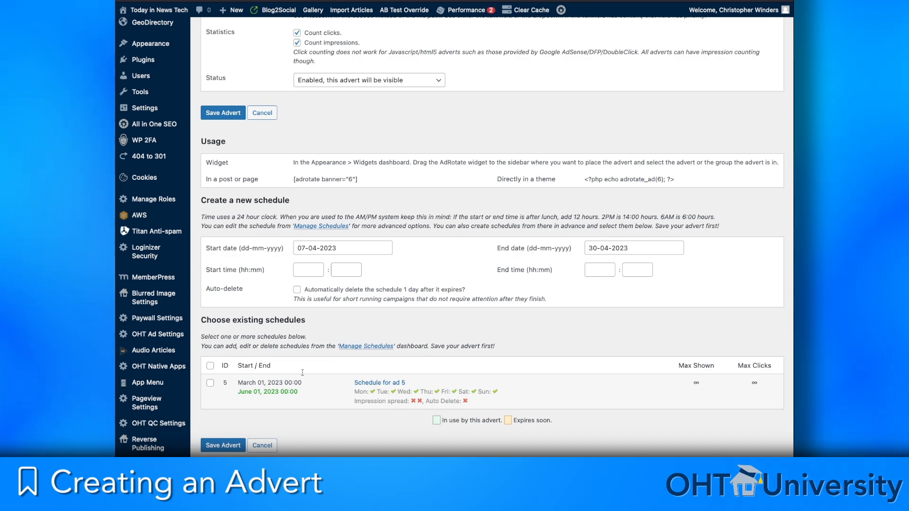
{"action": "scroll", "scroll_direction": "down", "scroll_amount": 3}
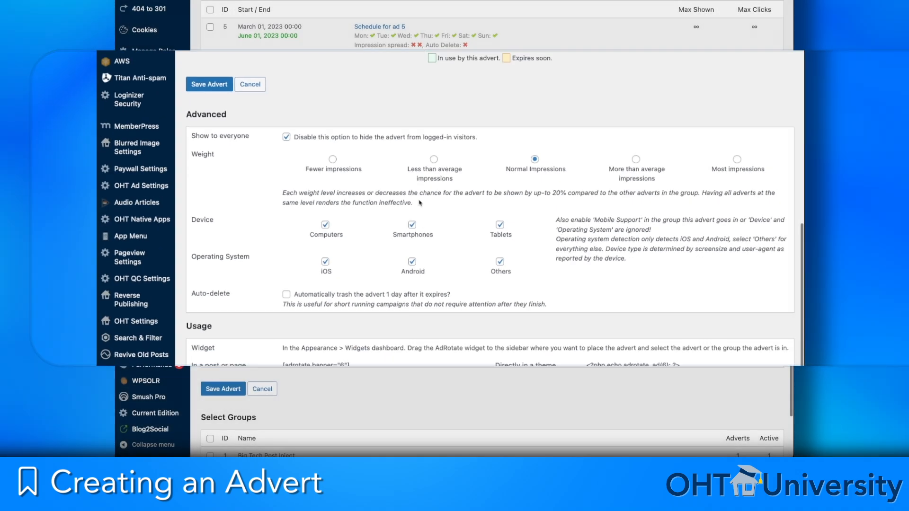
Save the advert 'OHT Audio Articles Spring 2023 - 4/7/2023 - Banner'.
{"action": "scroll", "scroll_direction": "down", "scroll_amount": 3}
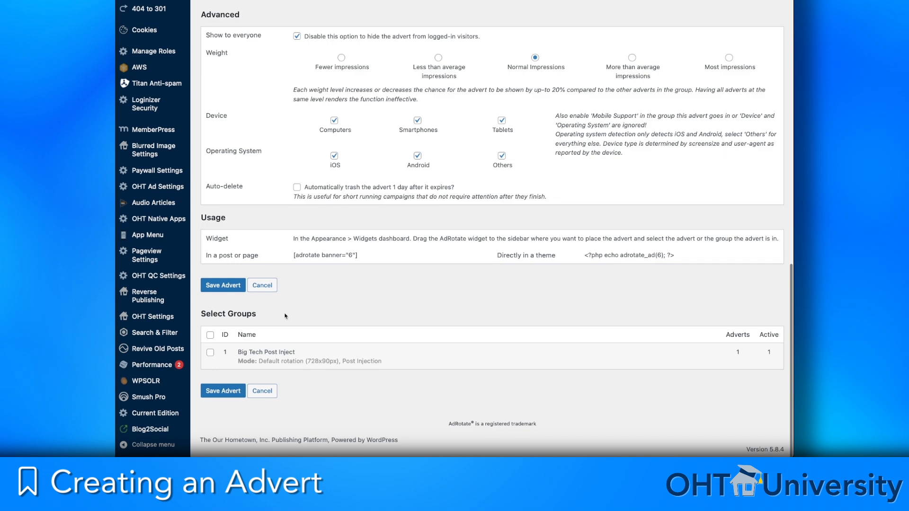
{"action": "mouse_move", "coordinate": [322, 319]}
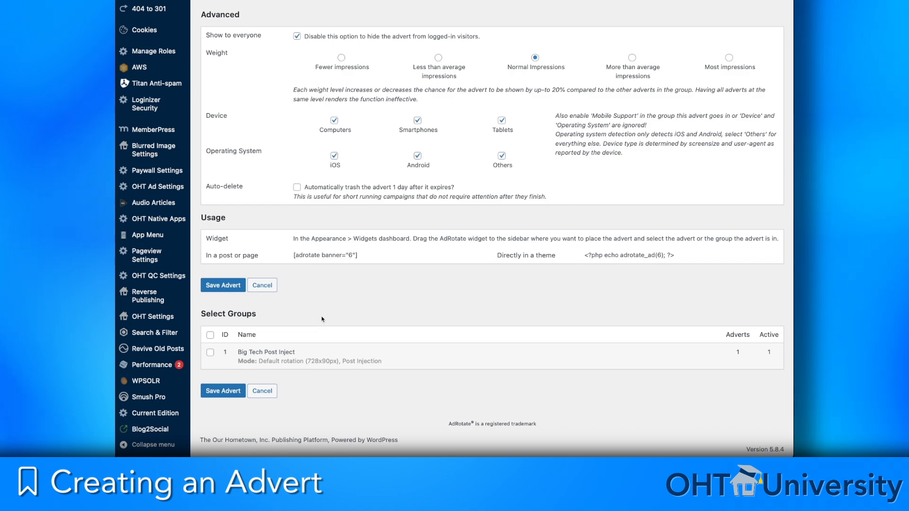
{"action": "mouse_move", "coordinate": [319, 296]}
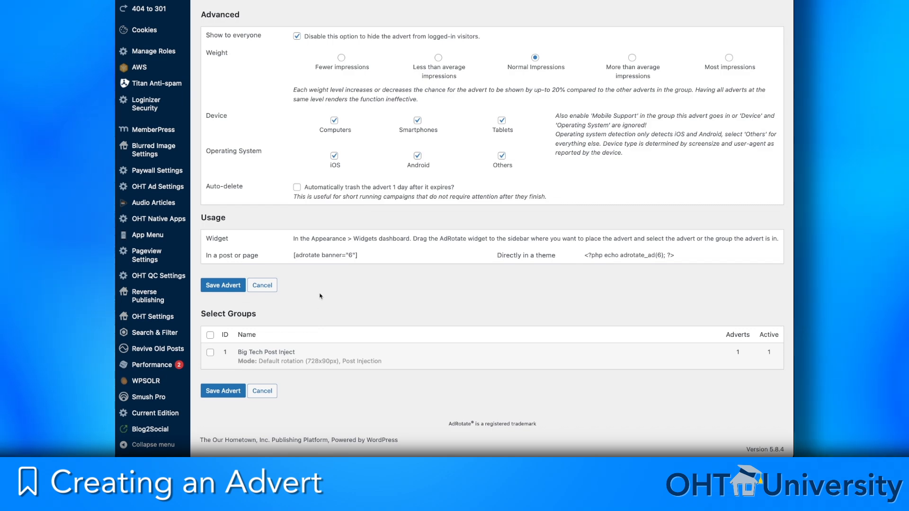
{"action": "mouse_move", "coordinate": [406, 139]}
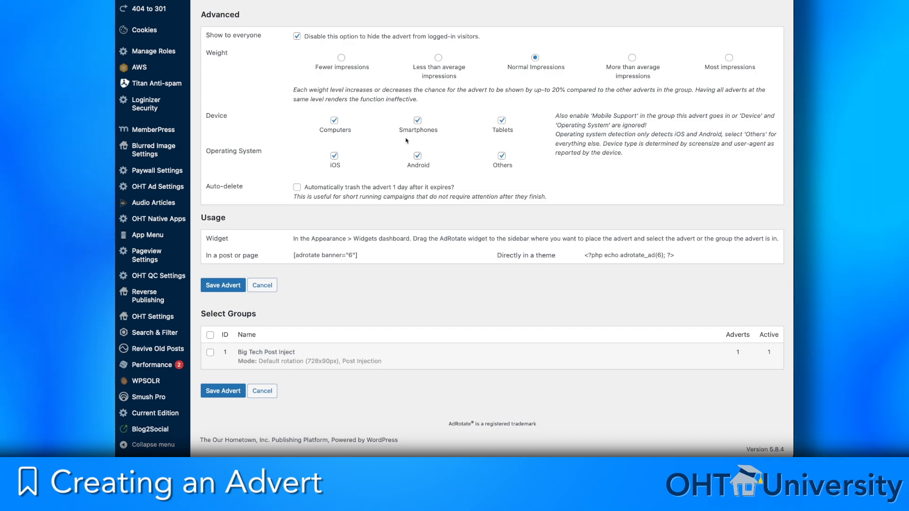
{"action": "left_click", "coordinate": [223, 284]}
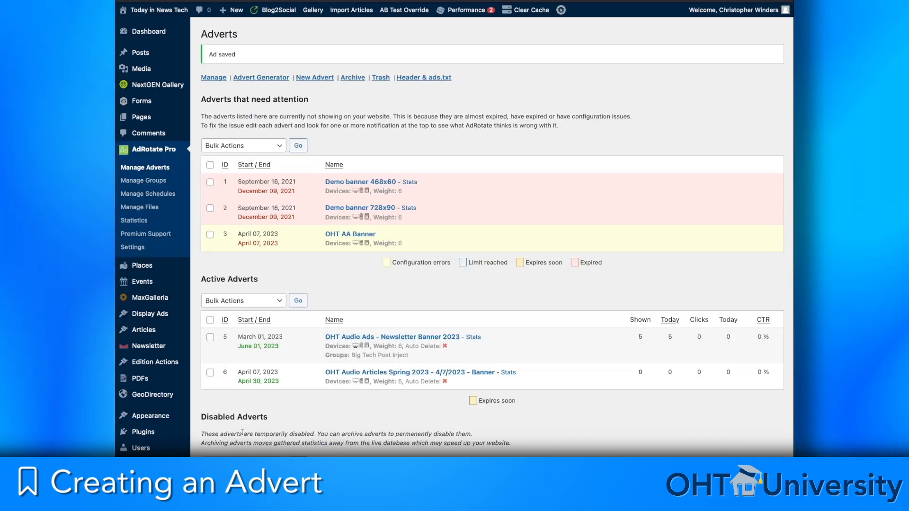